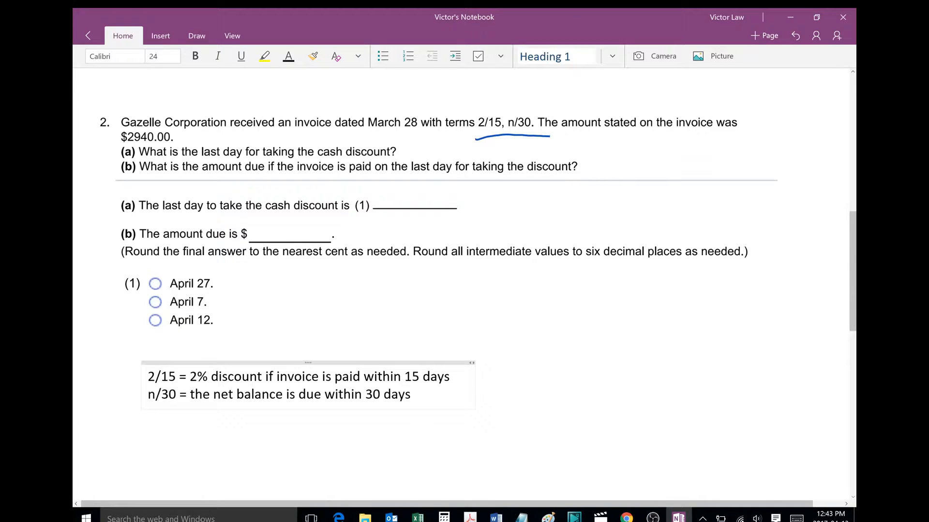
Underline "within 15 days" in blue and type "March 28 to 31 = 3 days" below.
click(409, 395)
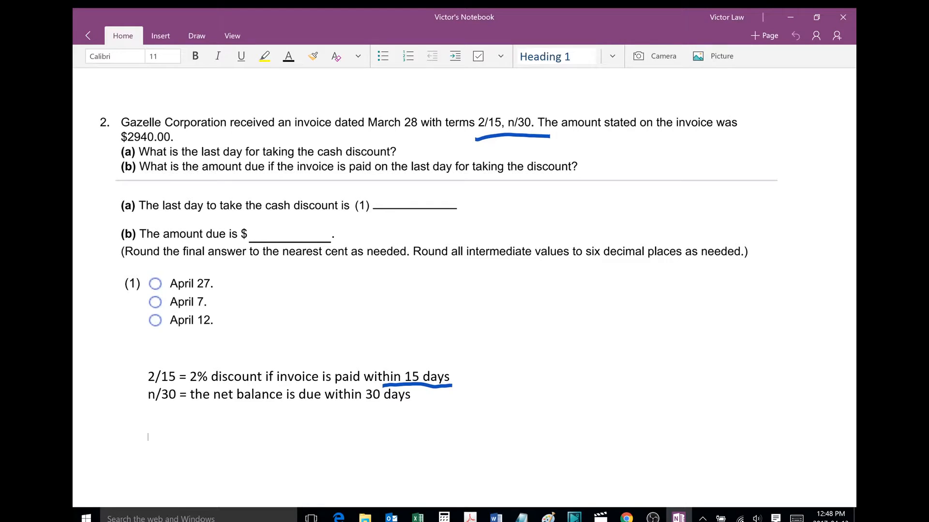
text(March 28 to 31 = 3 days)
text(April 1 to 12 = 12 days)
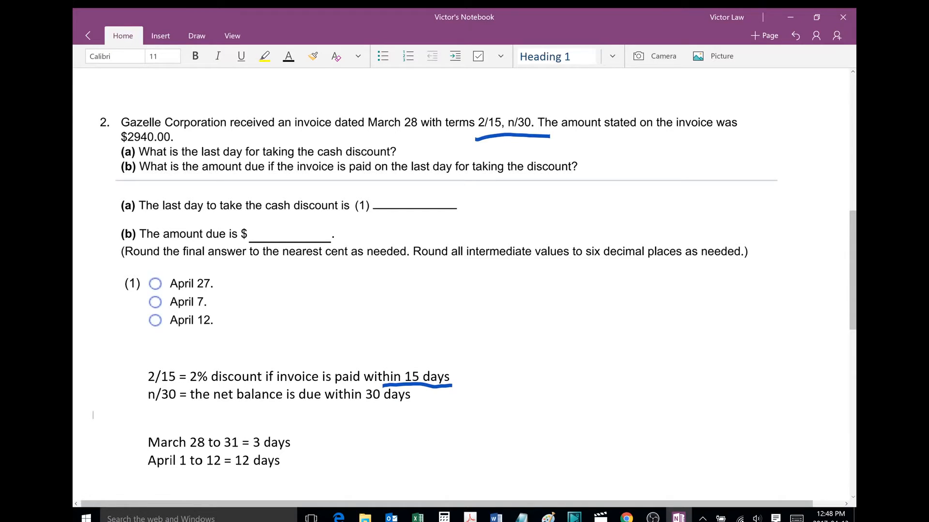
Select a tool from the ribbon to continue the day counts and amount-due note.
click(196, 35)
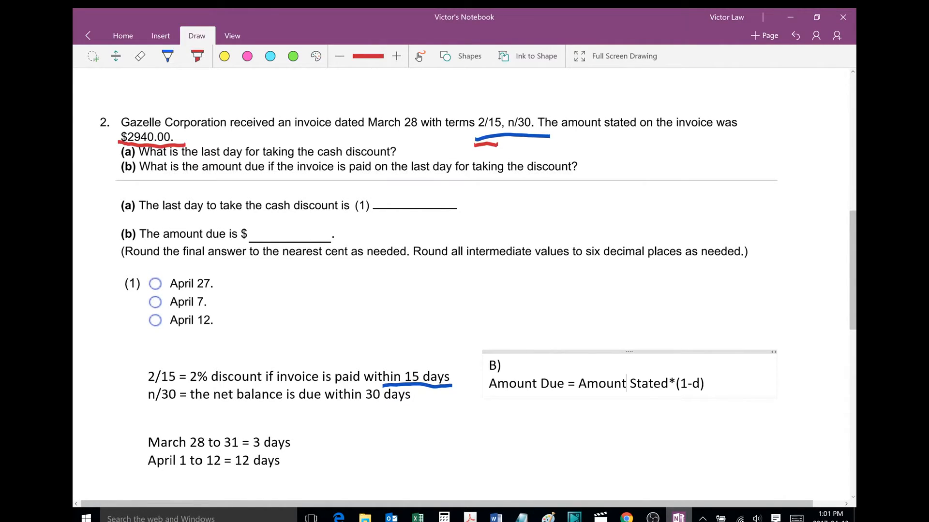